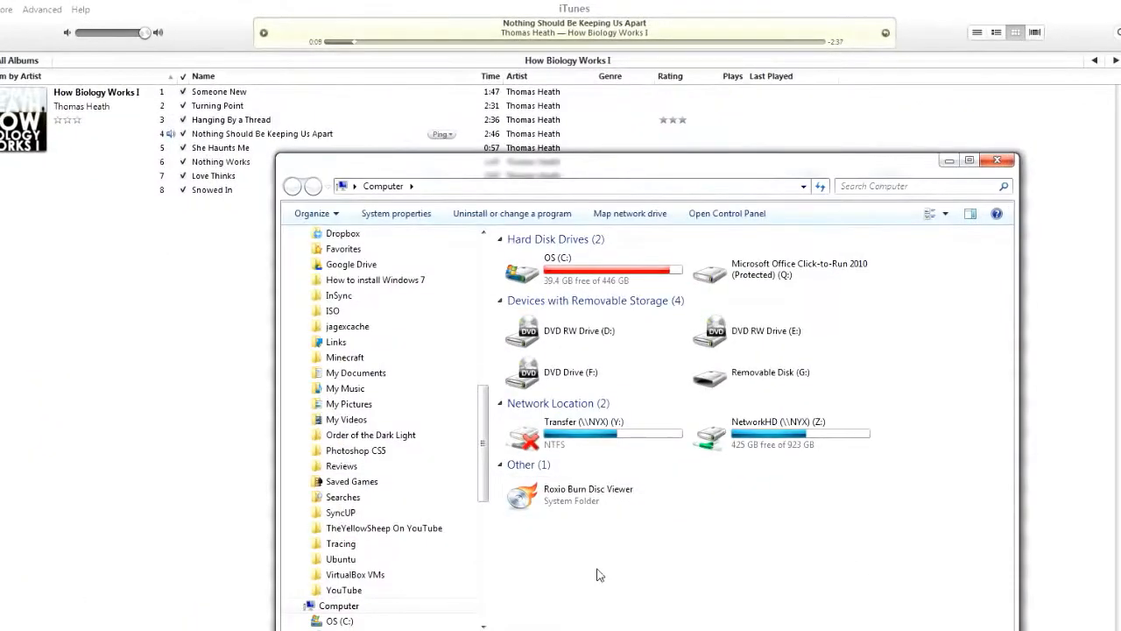
- Download the stable iTunesControl installer via Mirror 1 from the site's Download page
left_click(578, 331)
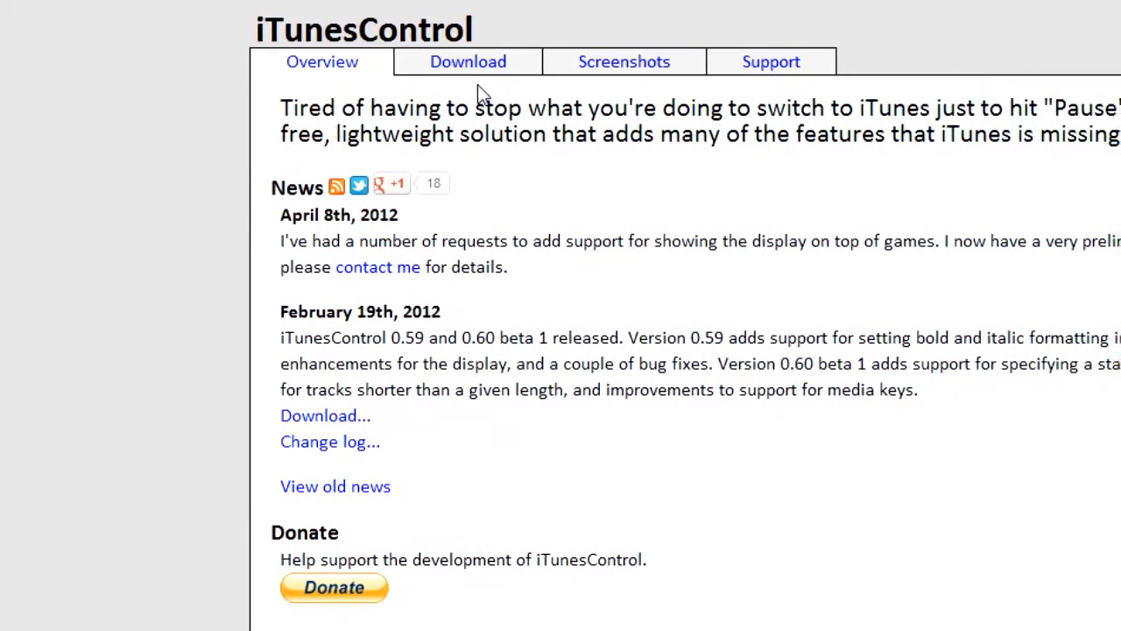
left_click(467, 61)
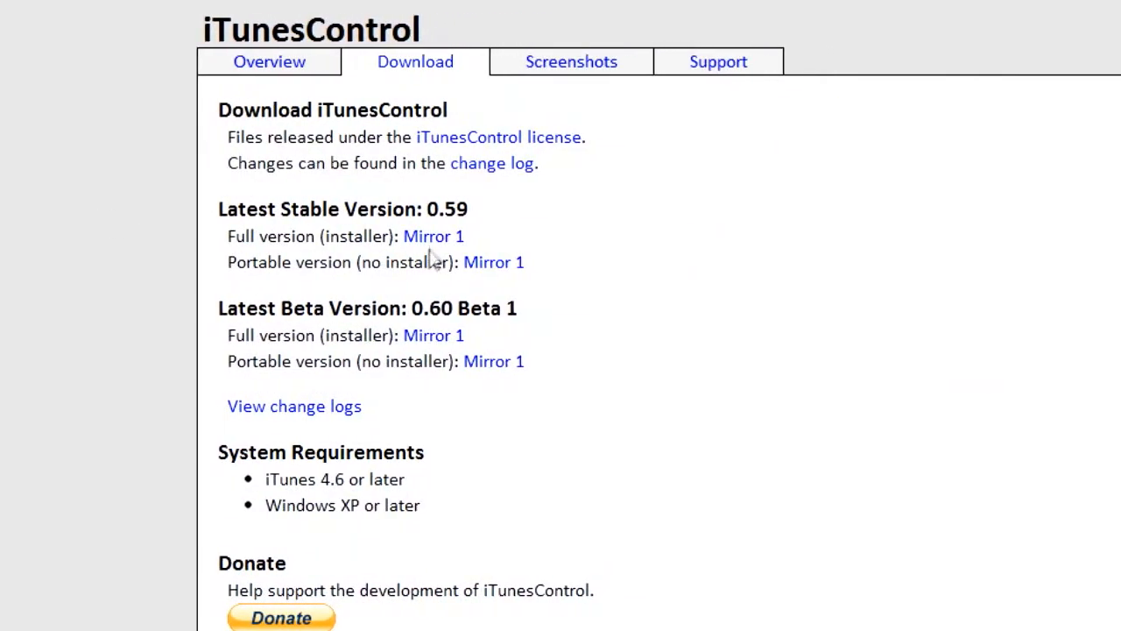
left_click(434, 236)
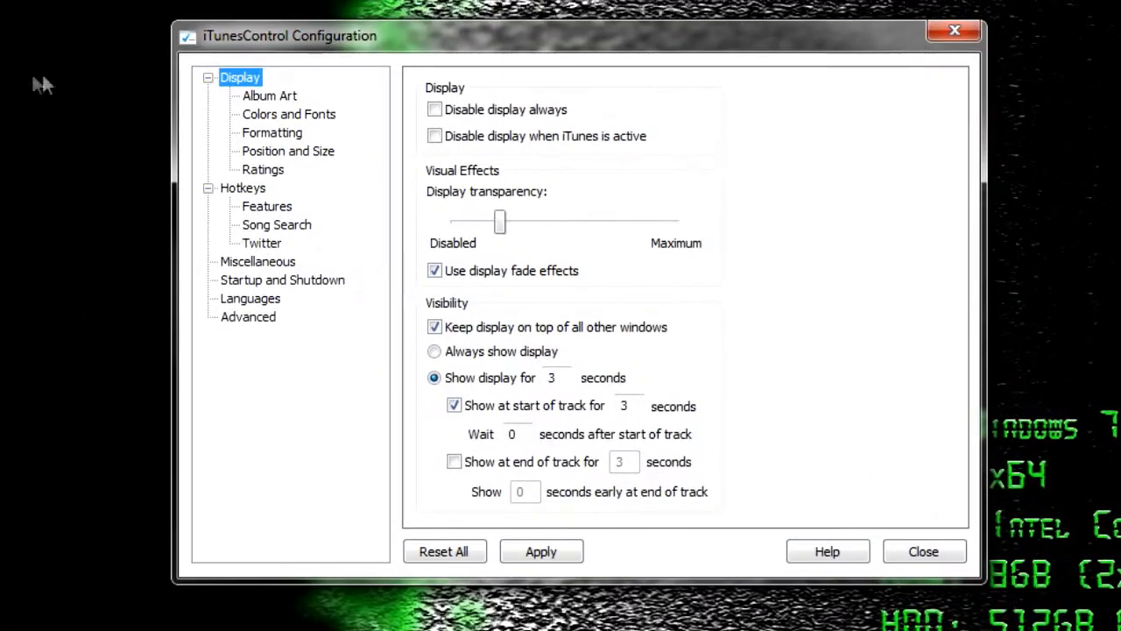
mouse_move(375, 323)
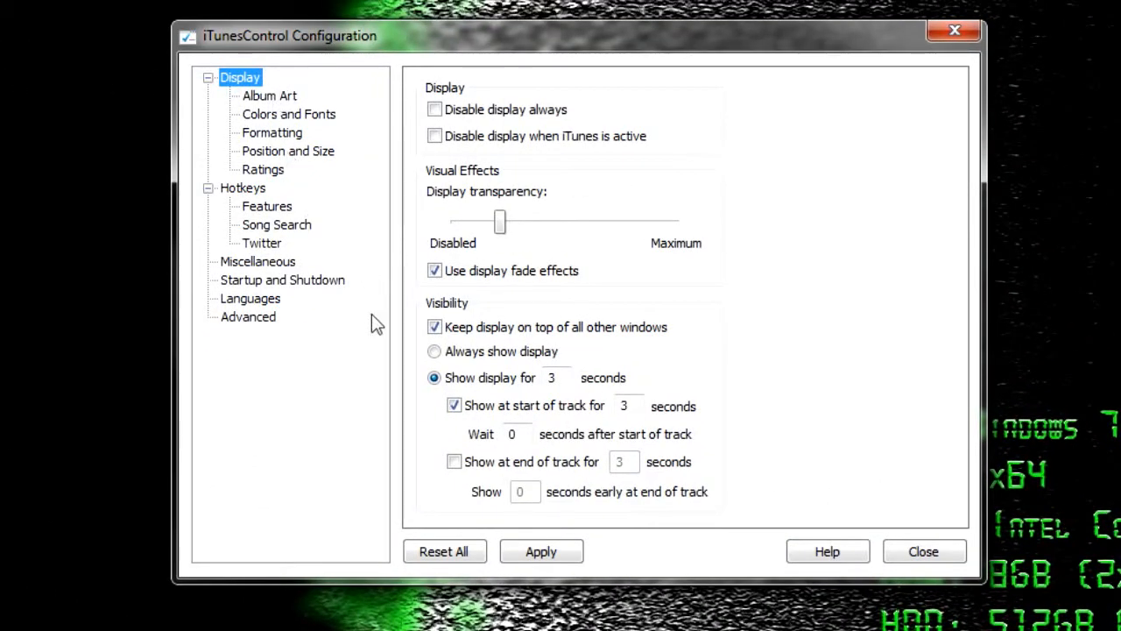
- Keep Play/Pause on Win+Ctrl+Space, apply the hotkeys, and view the Twitter settings
left_click(243, 187)
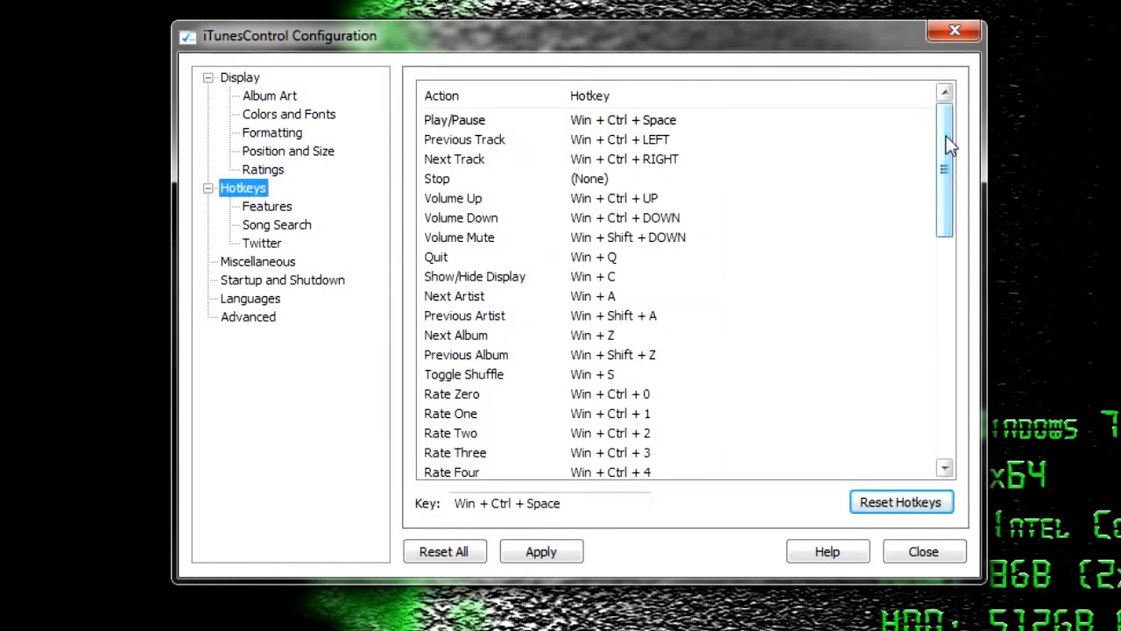
scroll("down", 3)
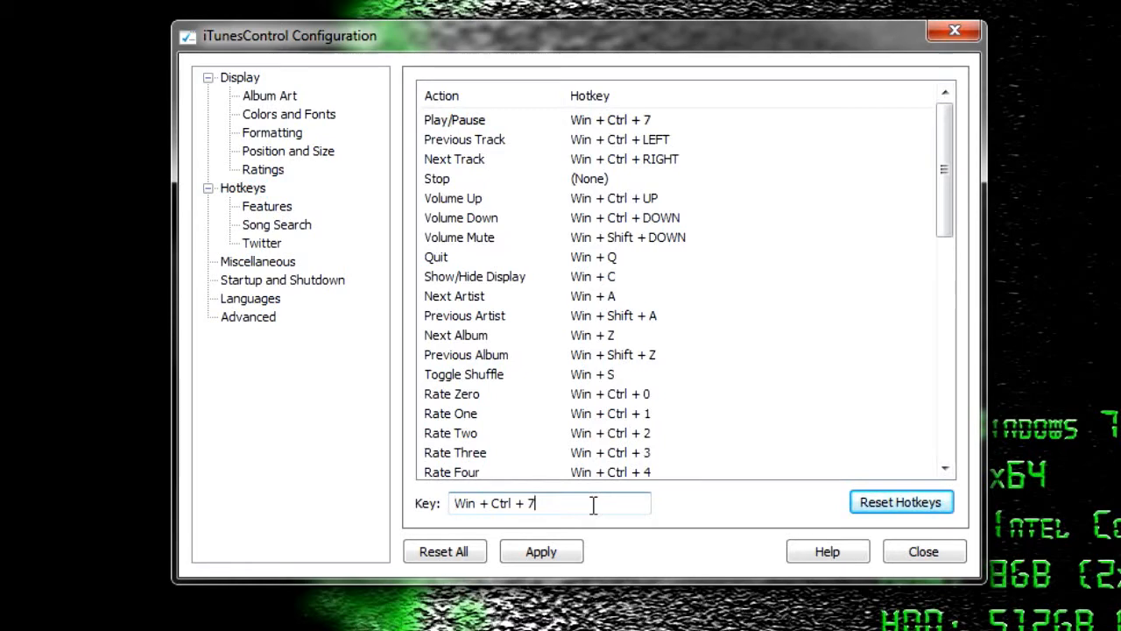
left_click(541, 551)
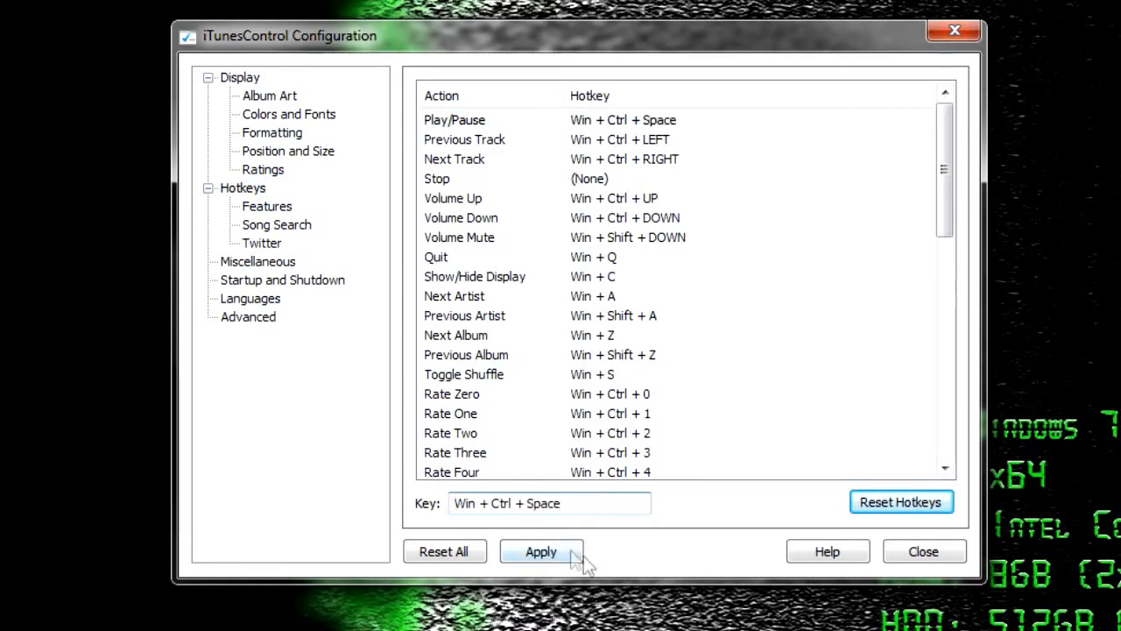
left_click(540, 551)
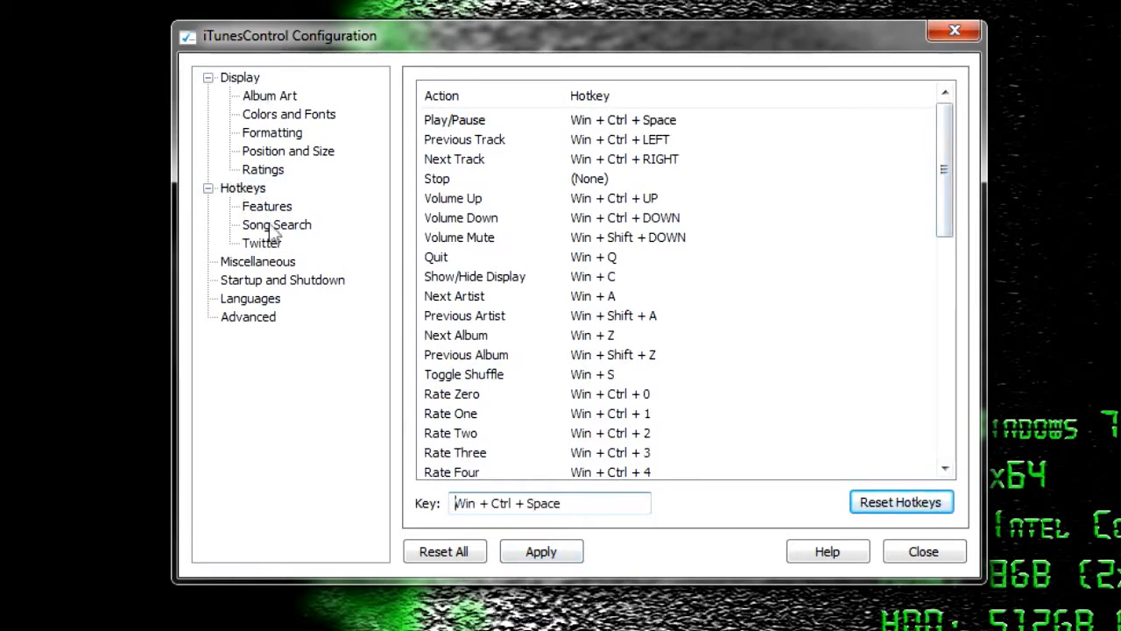
left_click(262, 243)
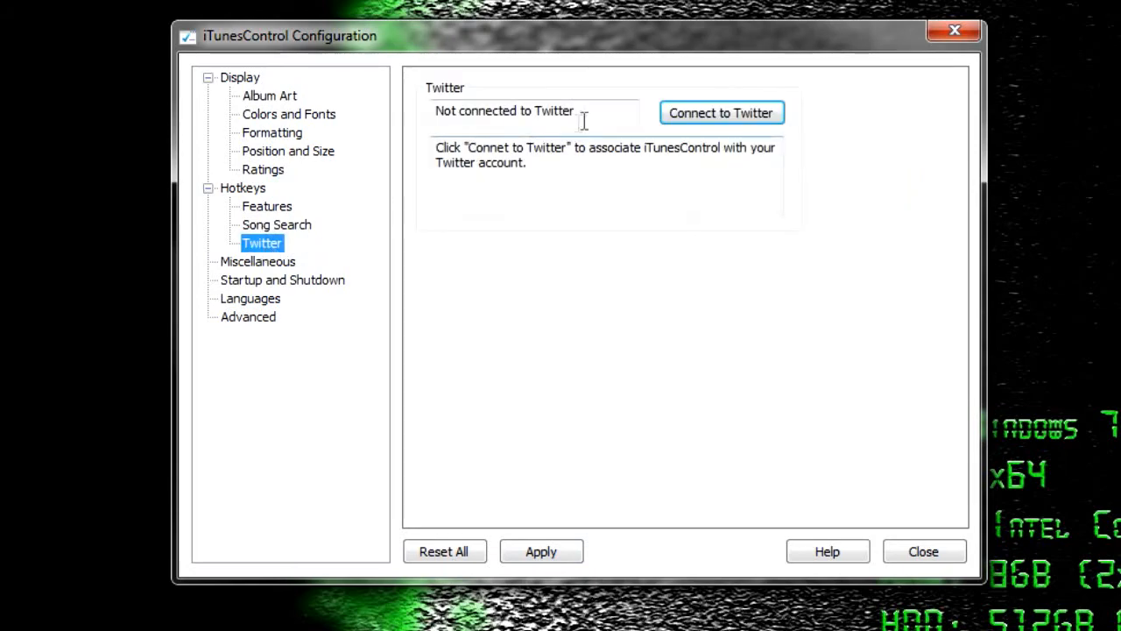
left_click(721, 112)
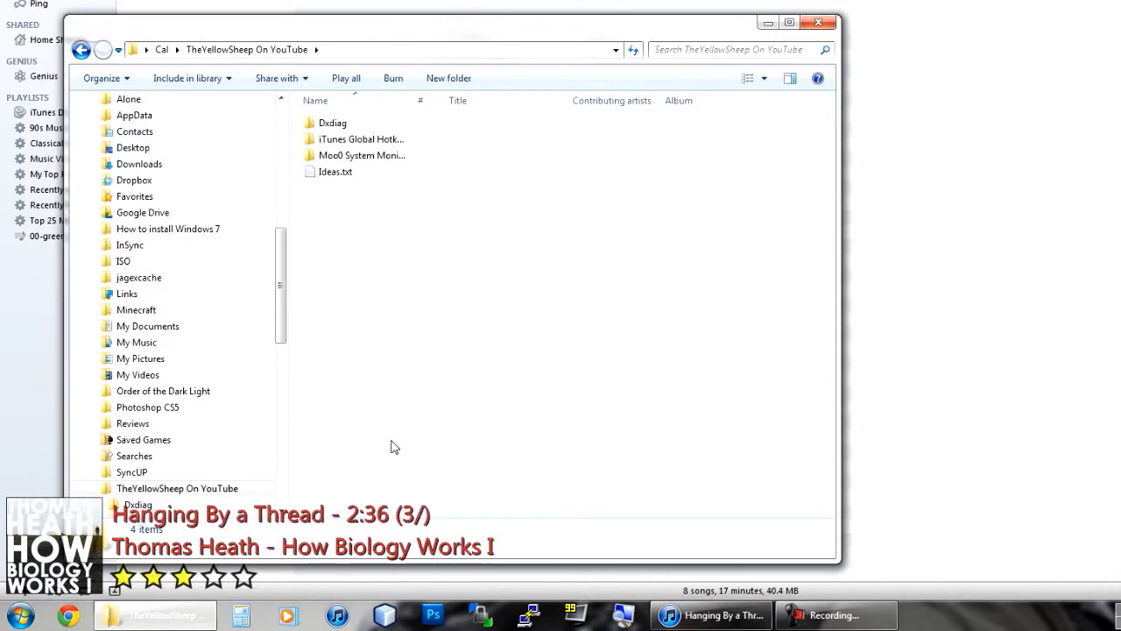
- Re-rate 'Hanging By a Thread' with the rating hotkeys while Explorer keeps focus
left_click(243, 576)
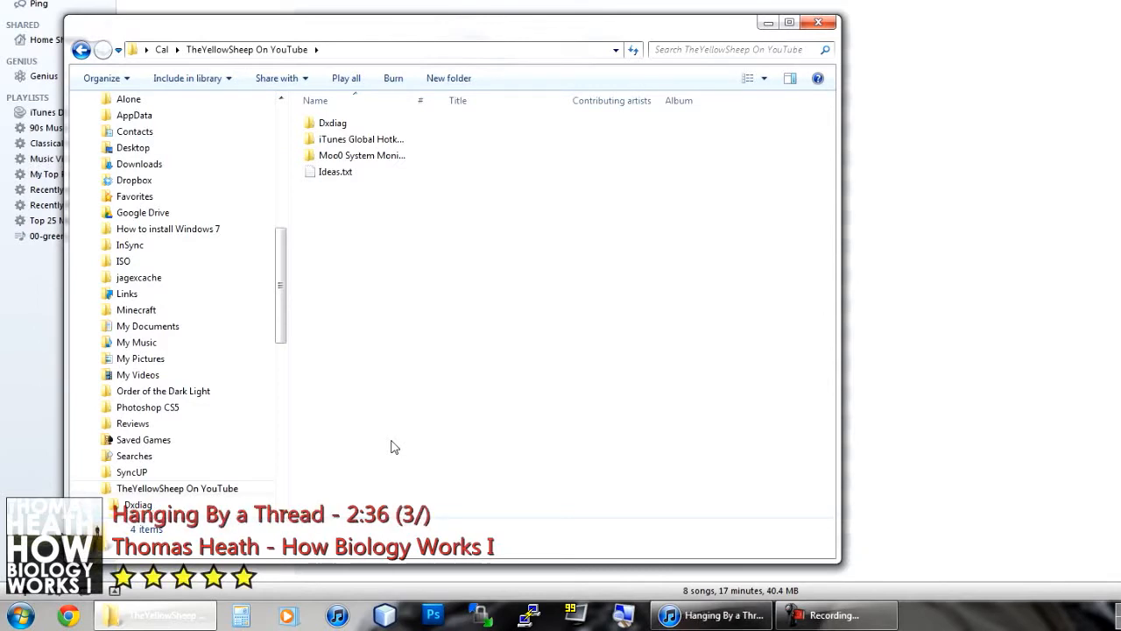
left_click(152, 576)
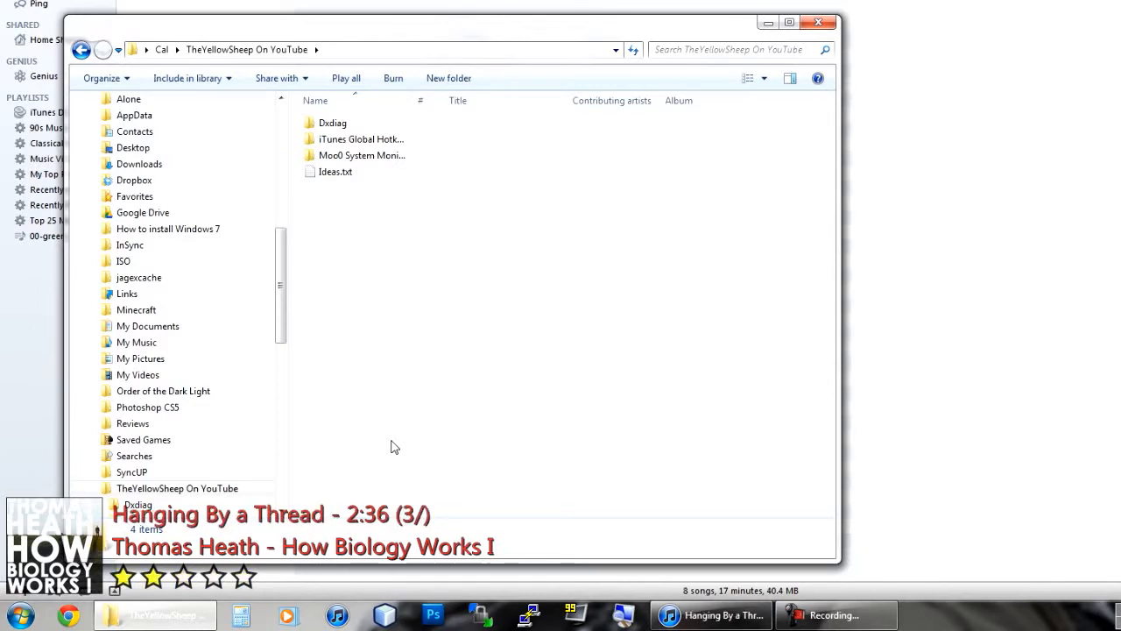
left_click(244, 577)
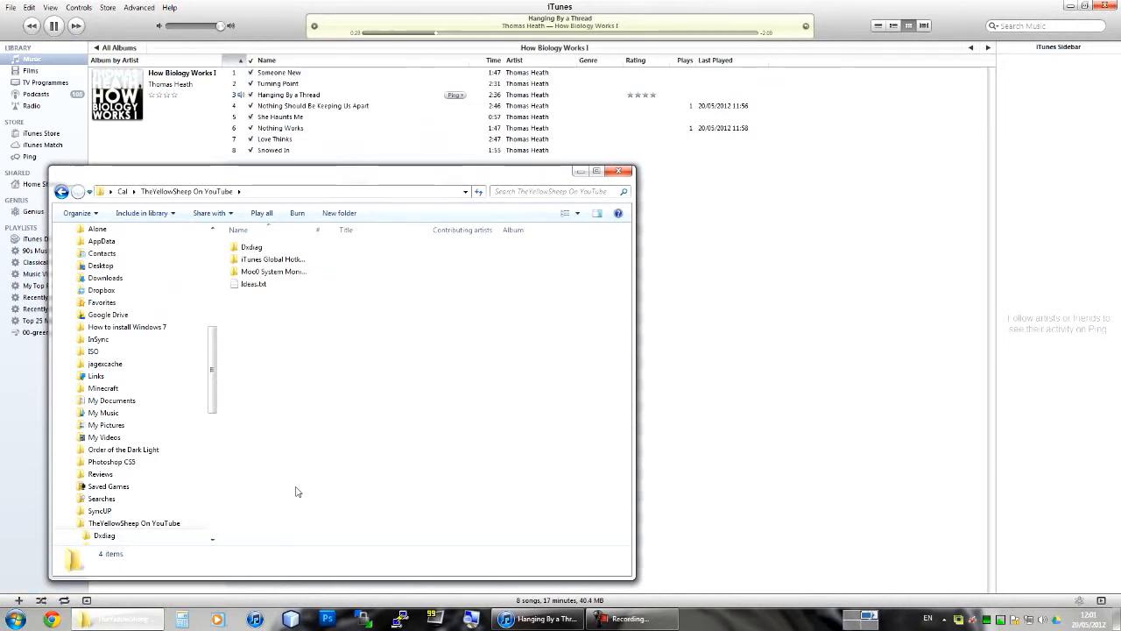
mouse_move(438, 525)
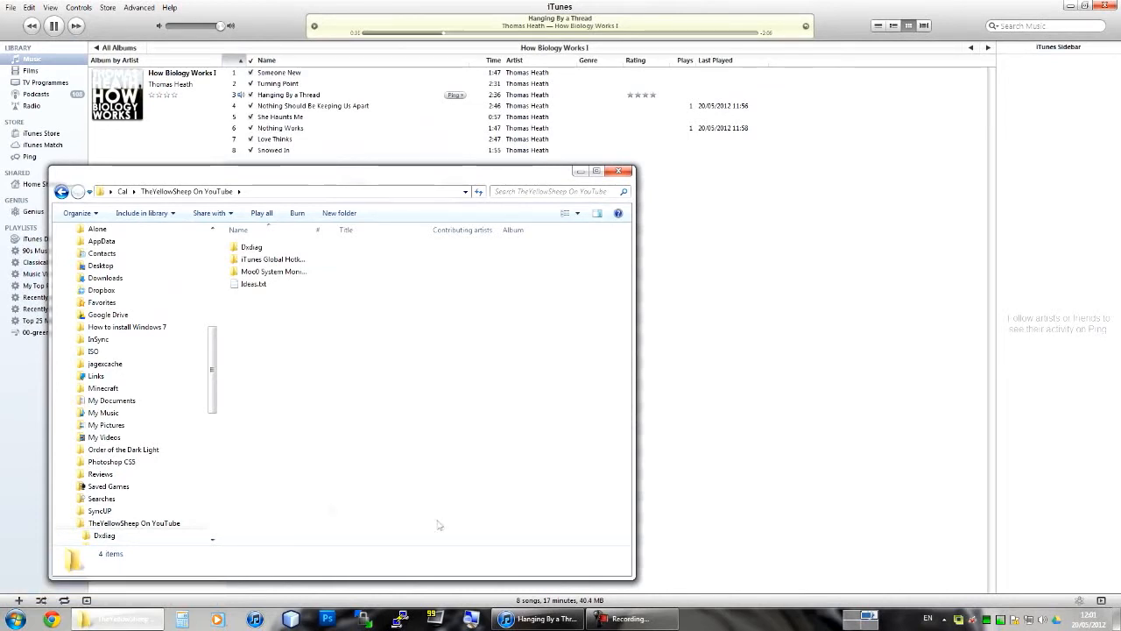